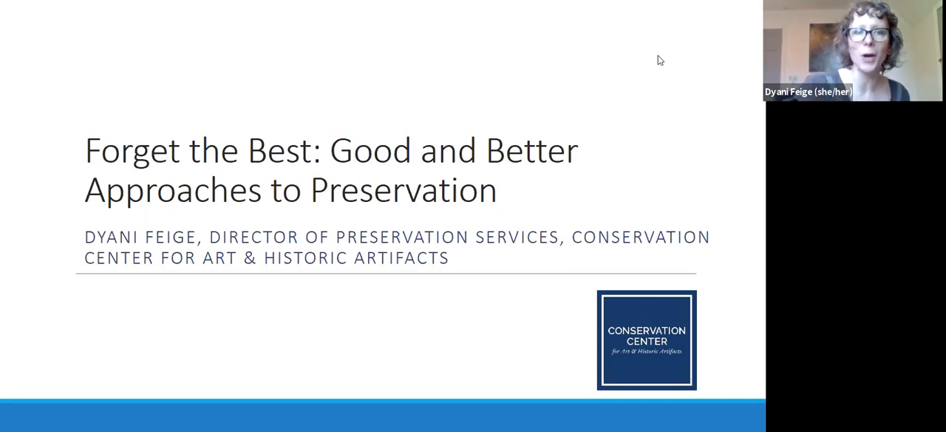
key("Right")
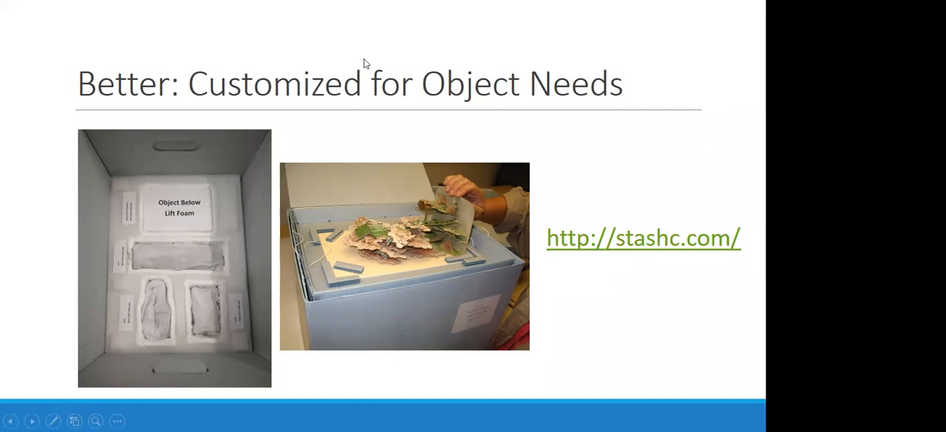
mouse_move(464, 94)
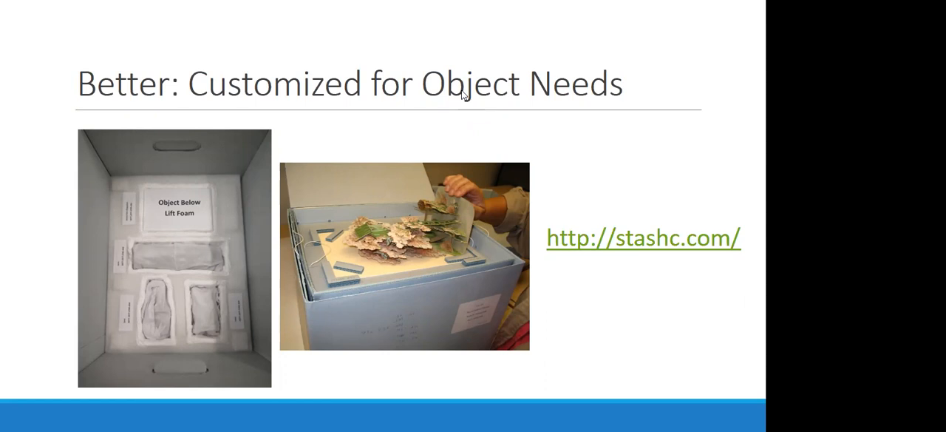
mouse_move(589, 334)
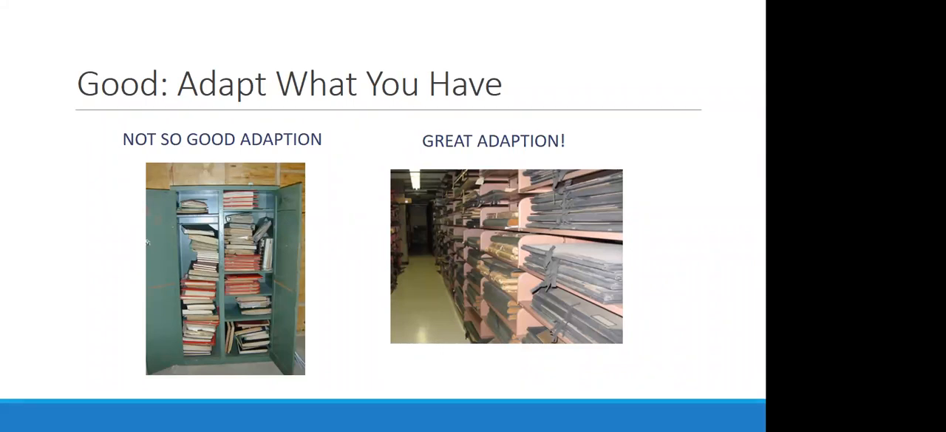
key("Right")
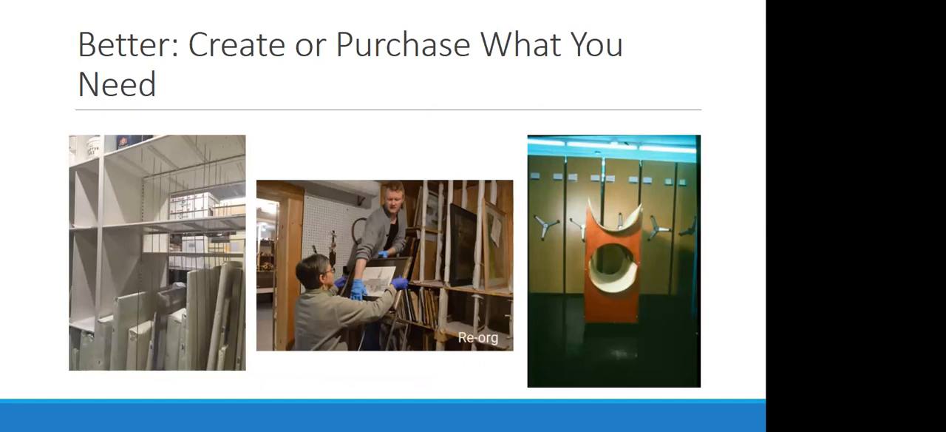
key("Right")
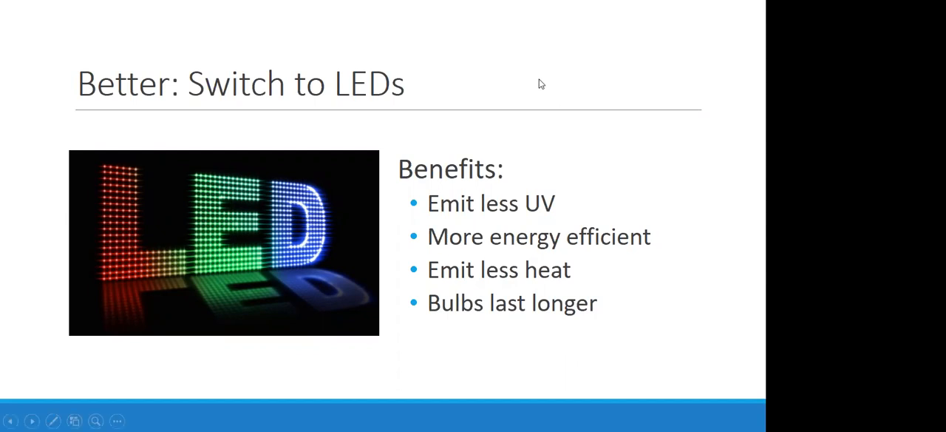
mouse_move(659, 113)
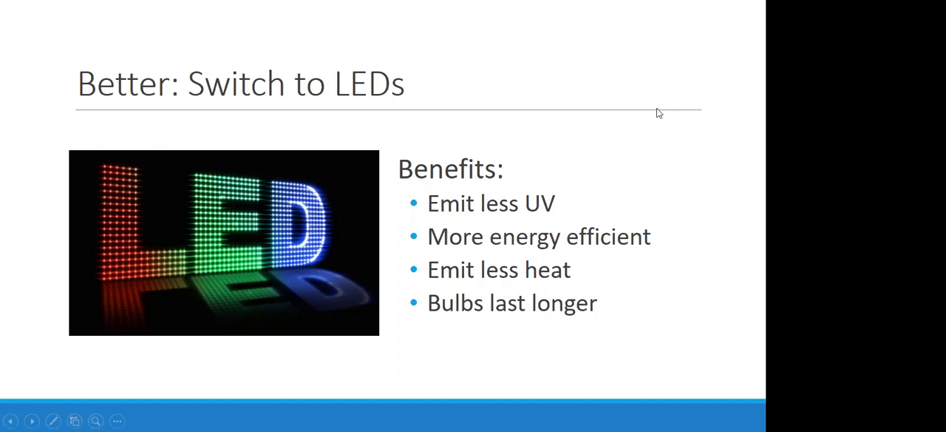
mouse_move(593, 148)
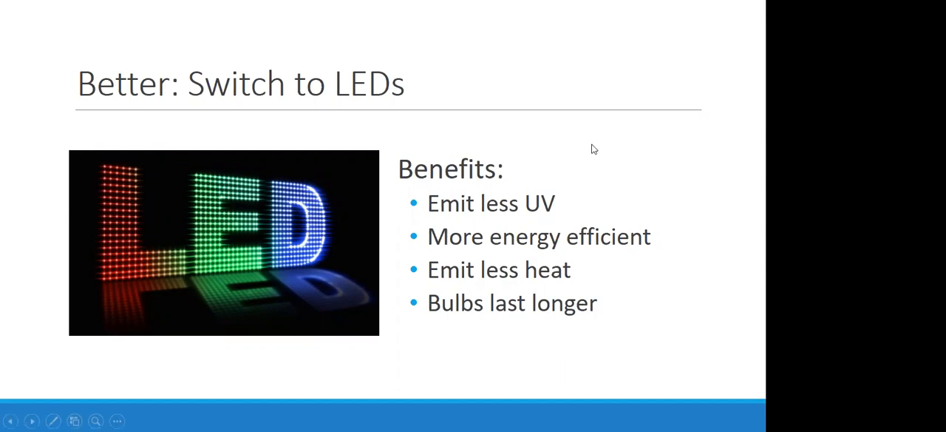
key("Right")
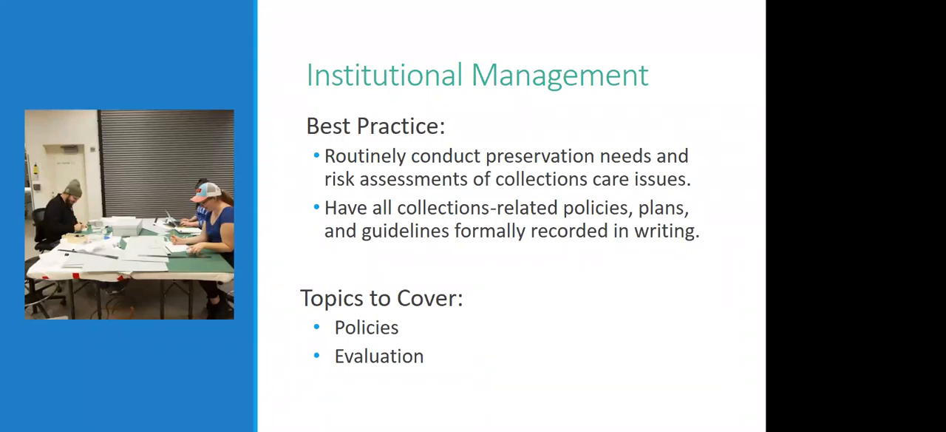
key("right")
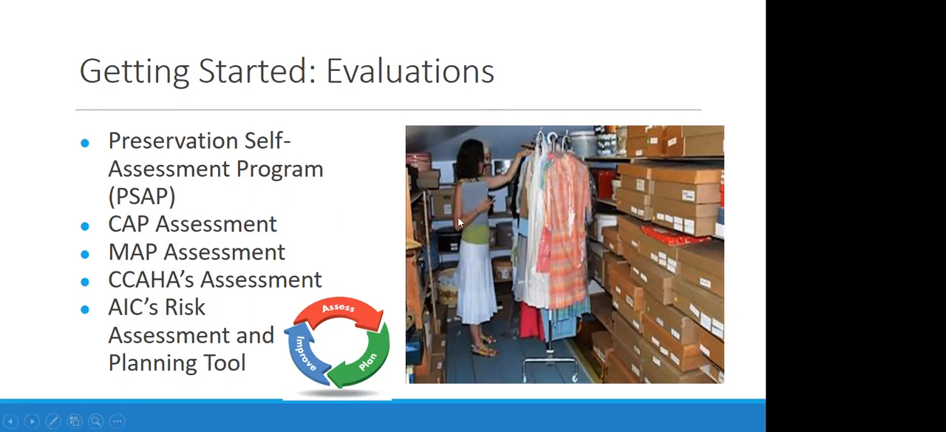
mouse_move(449, 264)
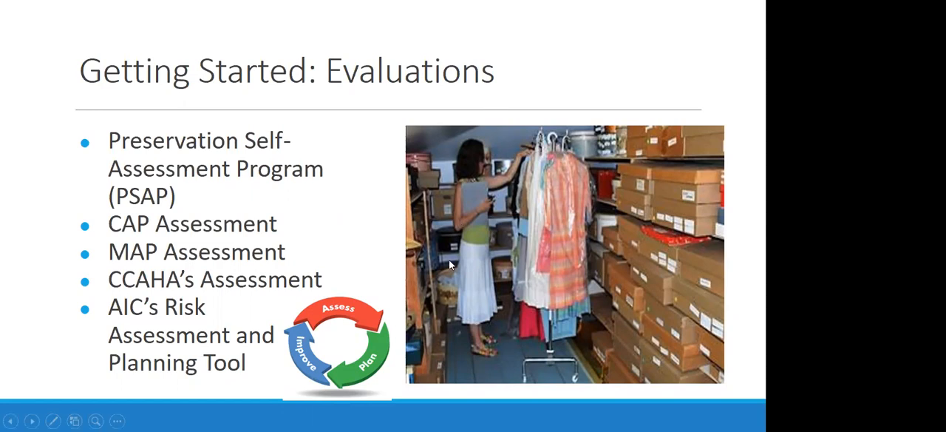